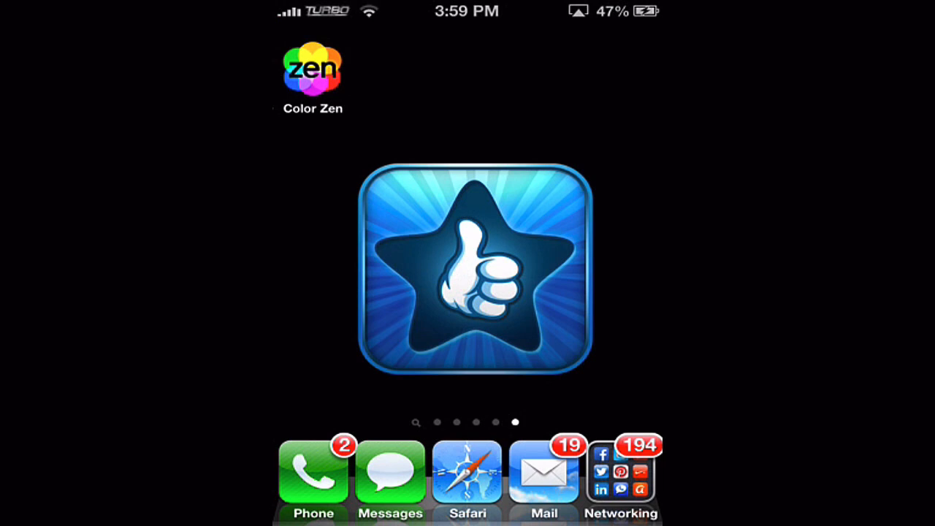
Launch Color Zen from the home screen to show its level grid of colored squares.
click(467, 266)
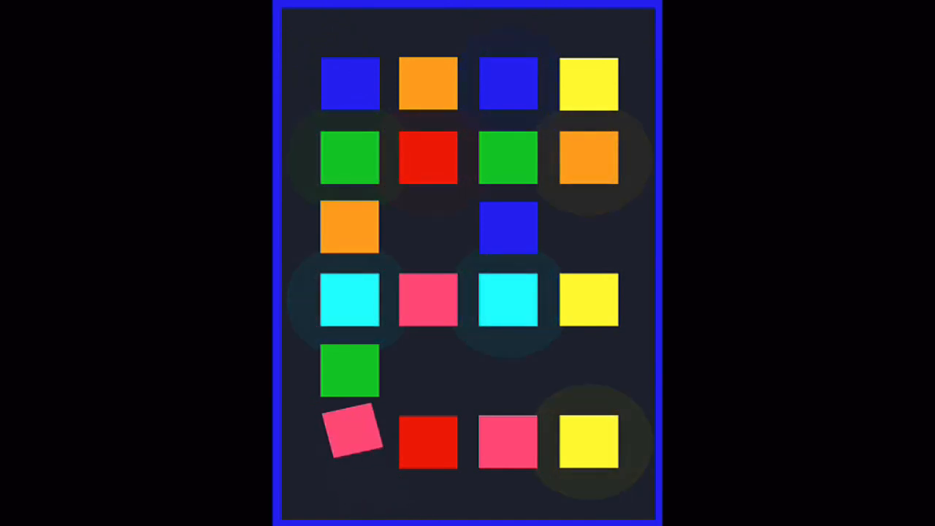